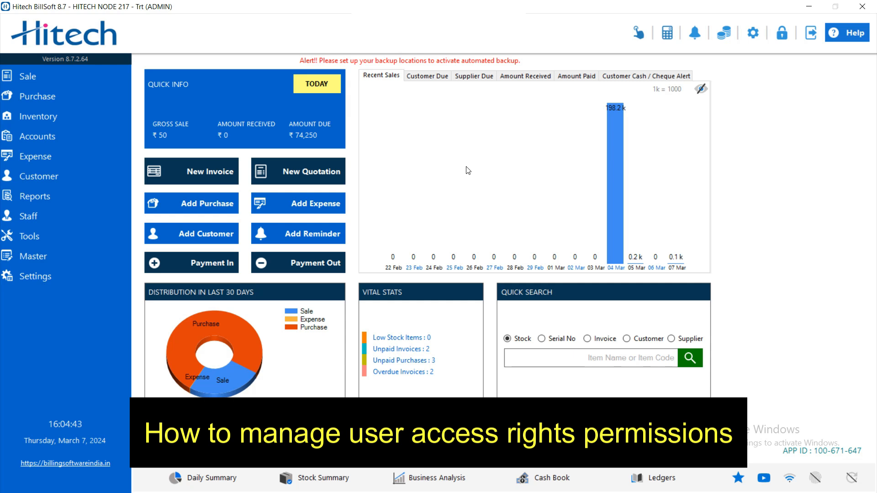
mouse_move(352, 193)
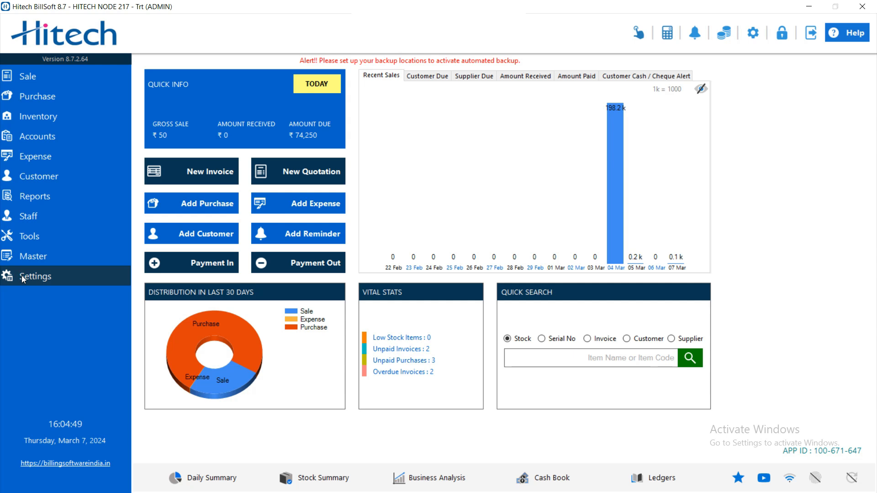
Step: Reach Settings > Users on the Manage User section and check the existing user list (only ADMIN)
left_click(36, 276)
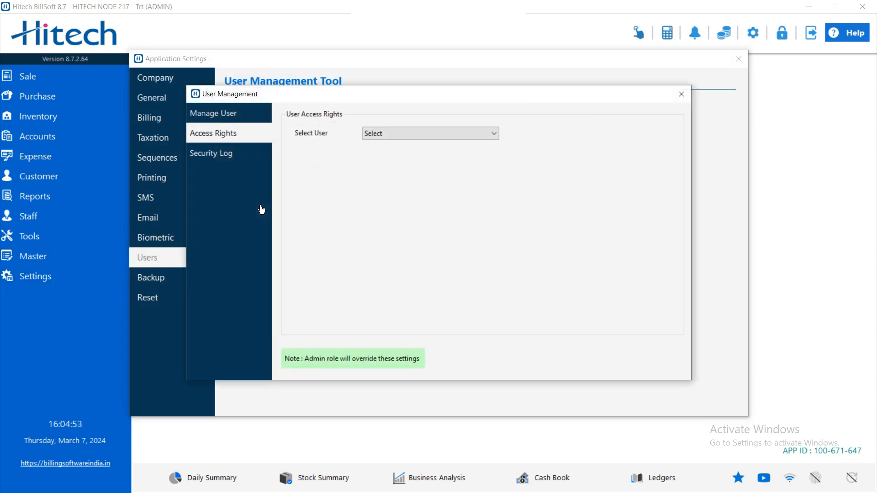
mouse_move(296, 189)
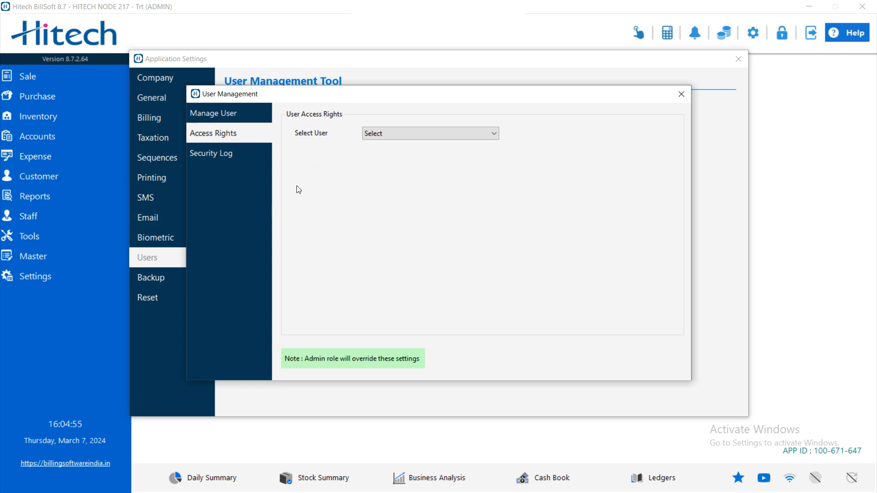
left_click(212, 114)
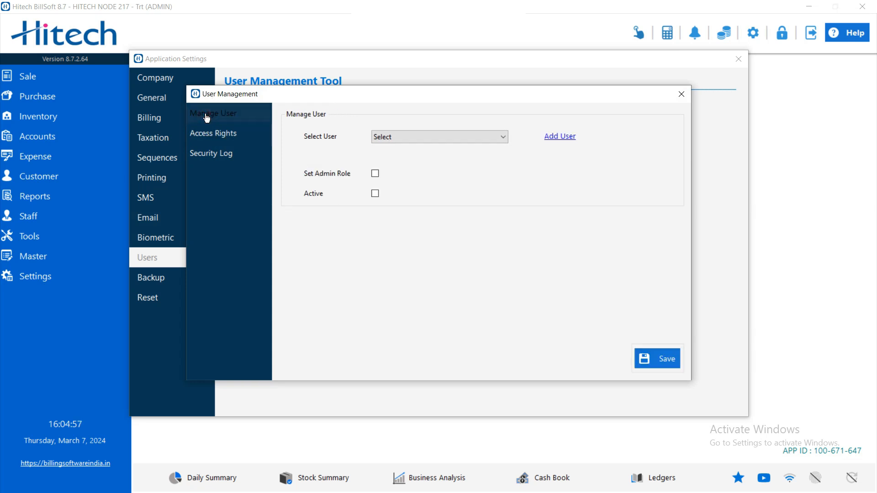
left_click(440, 136)
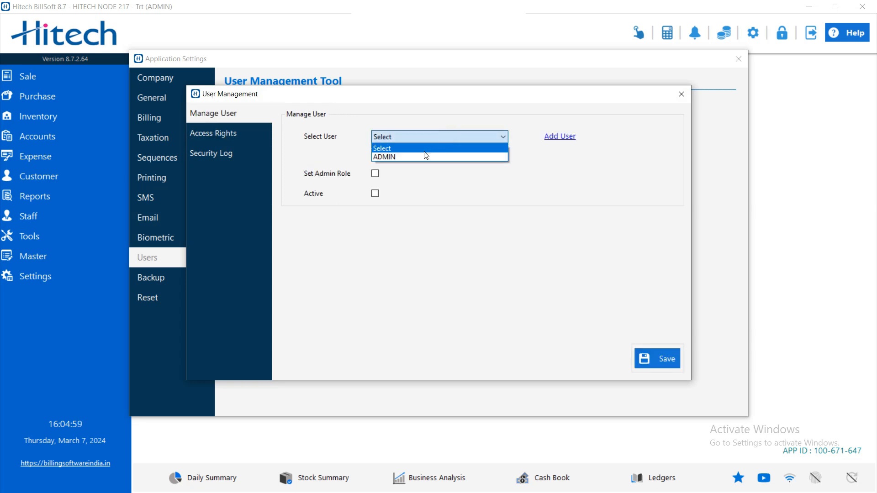
left_click(383, 156)
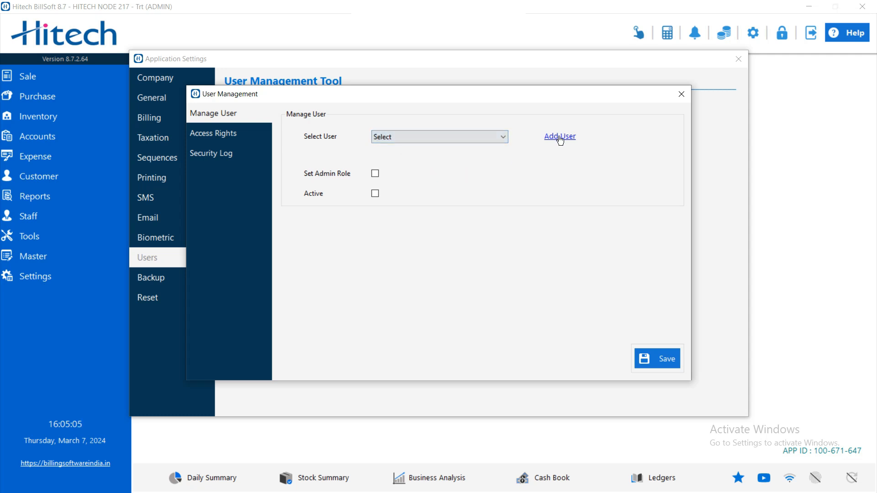
Step: Add user RAHUL with a password, save, and acknowledge the confirmation
left_click(559, 137)
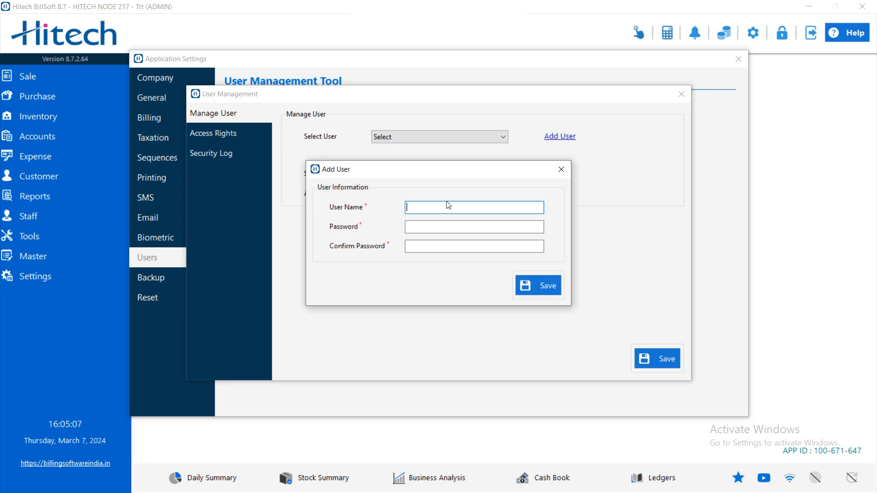
type("RAHUL")
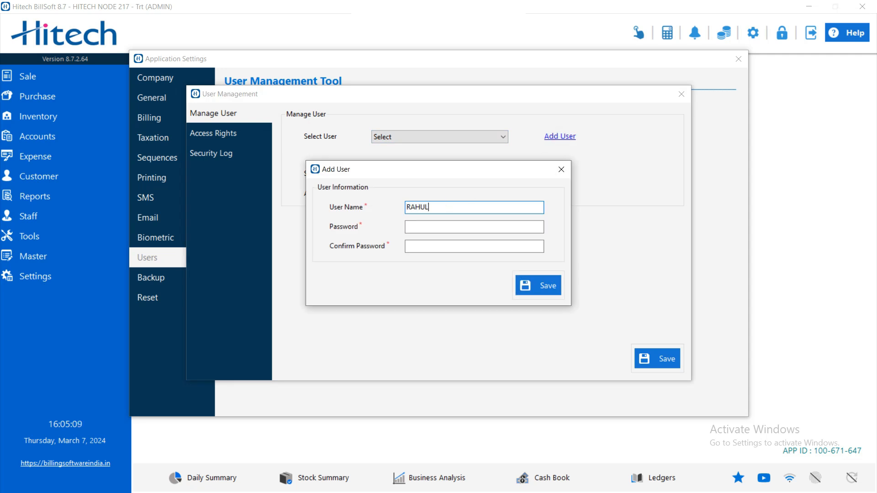
left_click(473, 227)
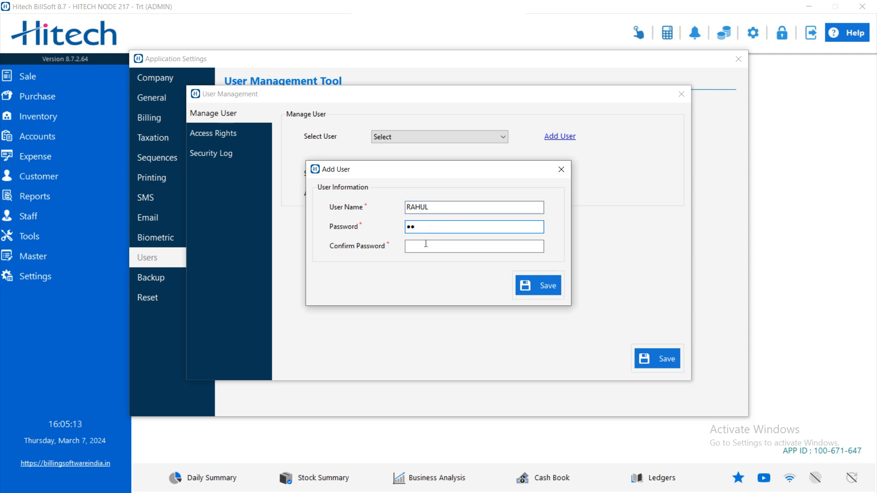
type("••")
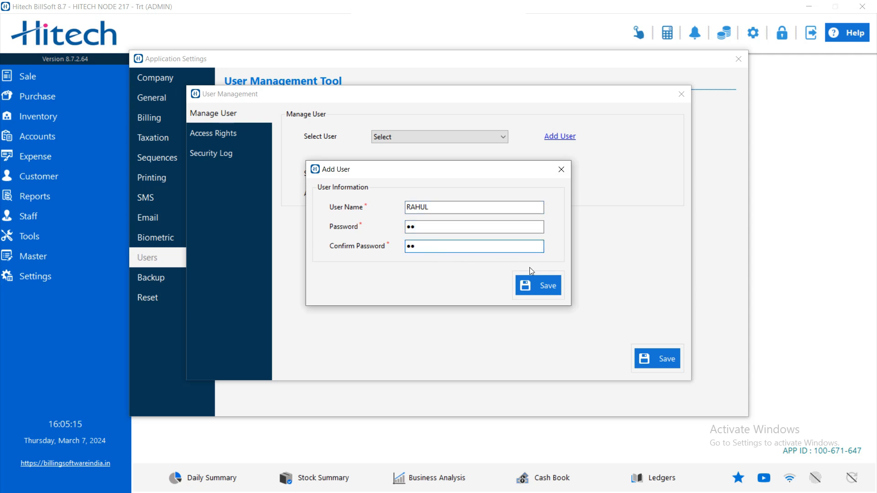
left_click(538, 285)
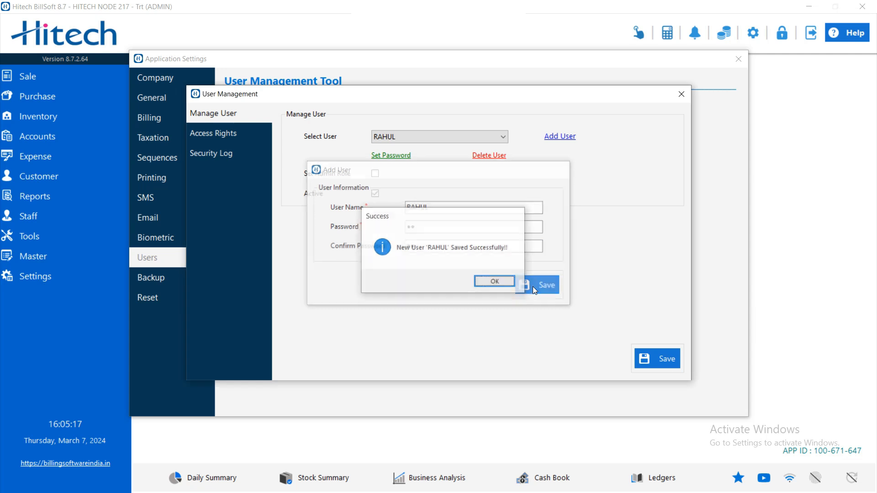
left_click(494, 281)
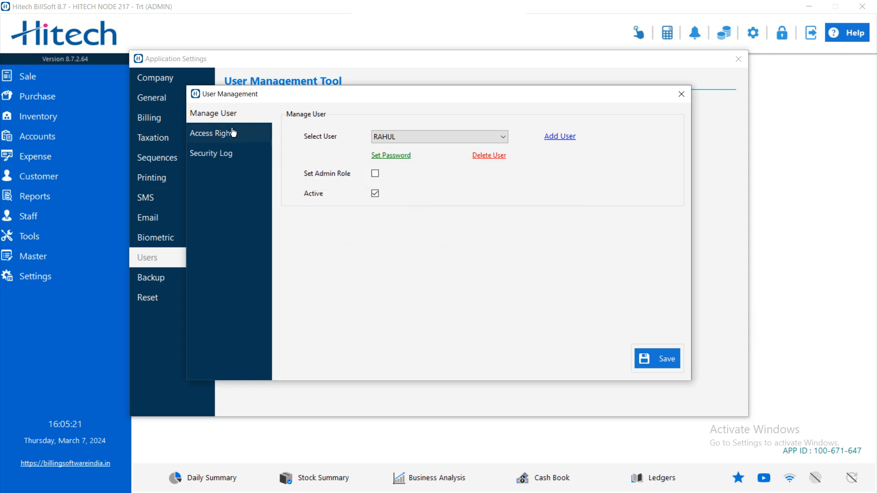
Step: Choose RAHUL in Access Rights and review his Inventory, Account and Sale permission grids
left_click(214, 133)
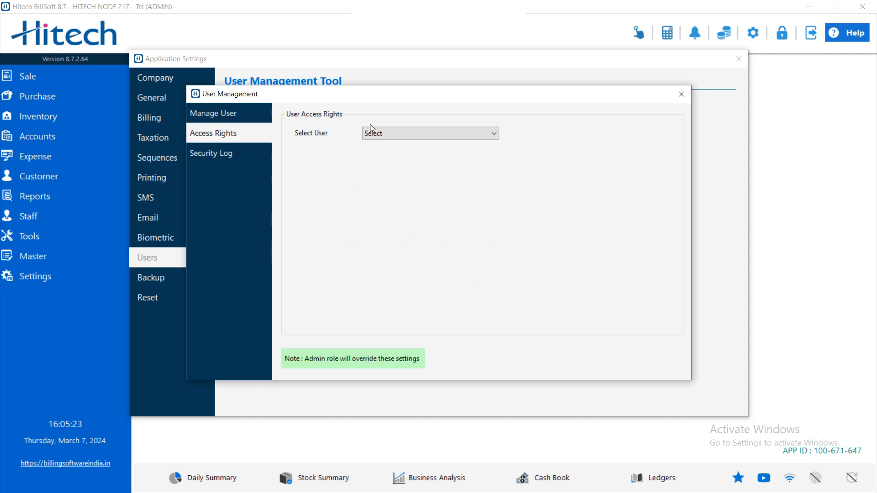
left_click(429, 133)
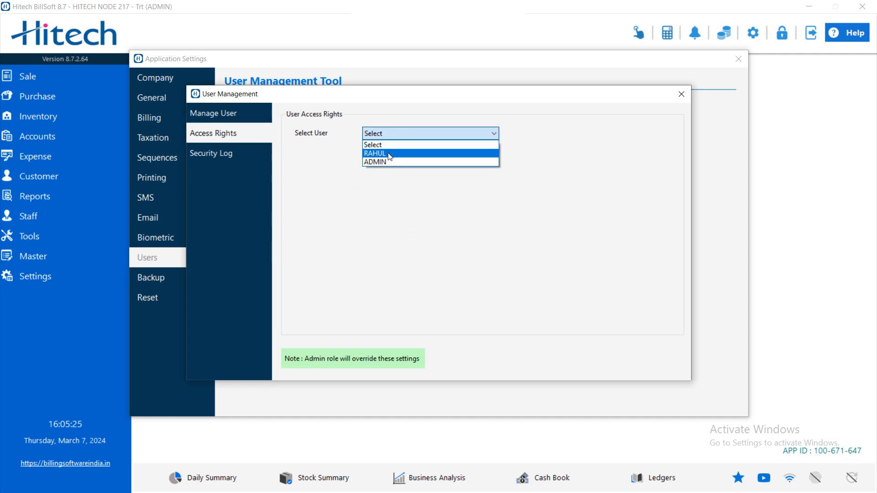
left_click(375, 153)
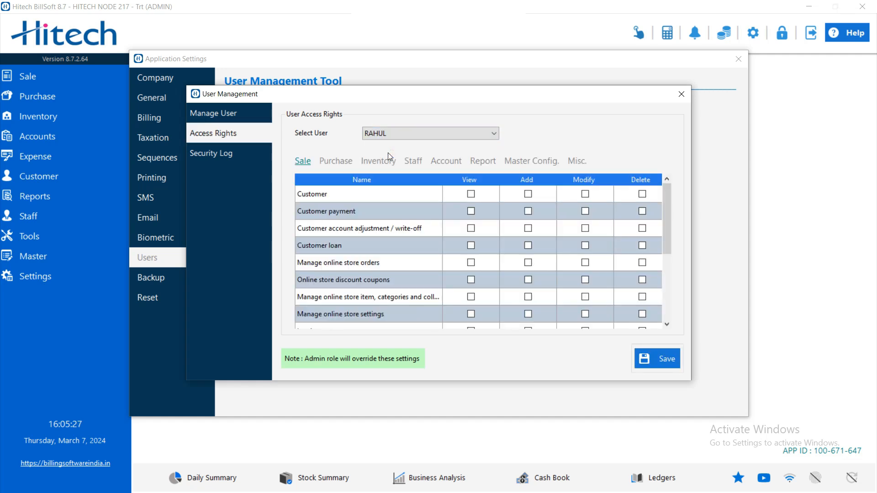
mouse_move(383, 155)
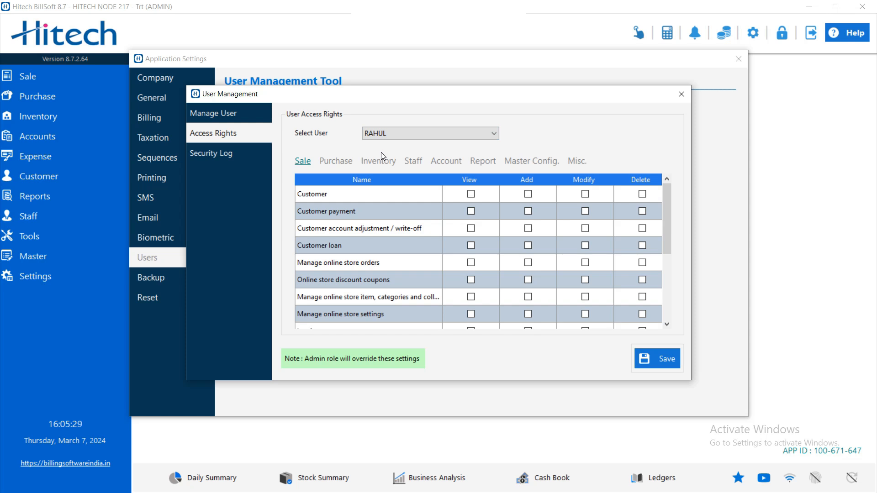
left_click(379, 161)
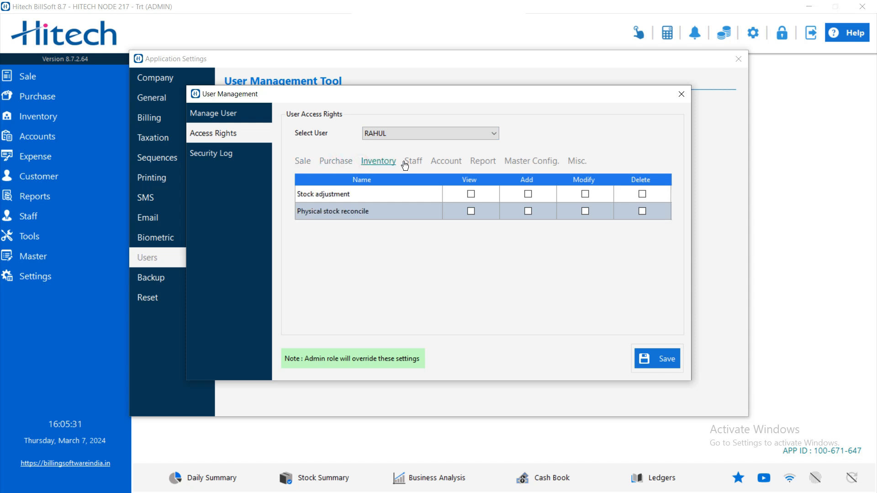
left_click(445, 160)
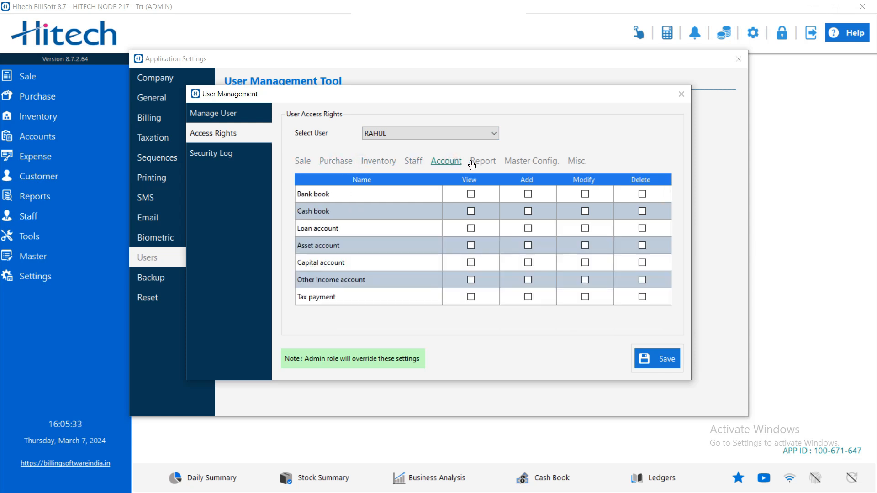
left_click(301, 161)
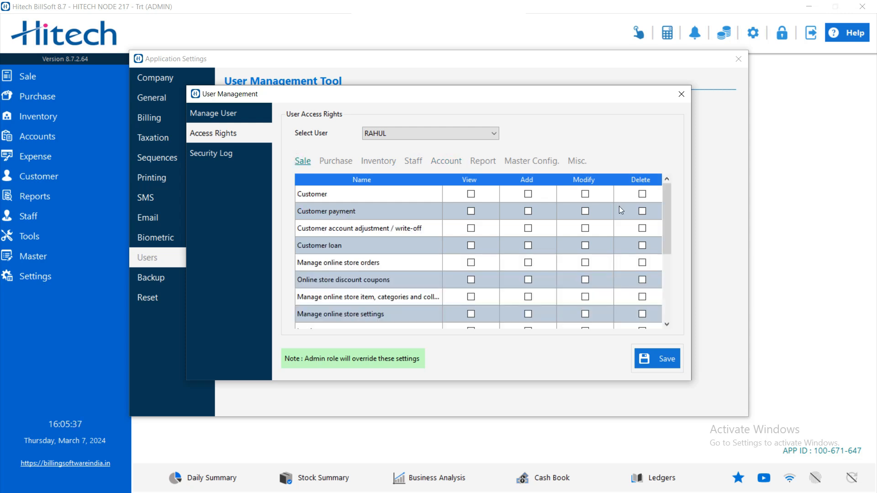
Step: Tick View, Add, Modify and Delete for RAHUL on the Sale Invoice row
scroll("down", 3)
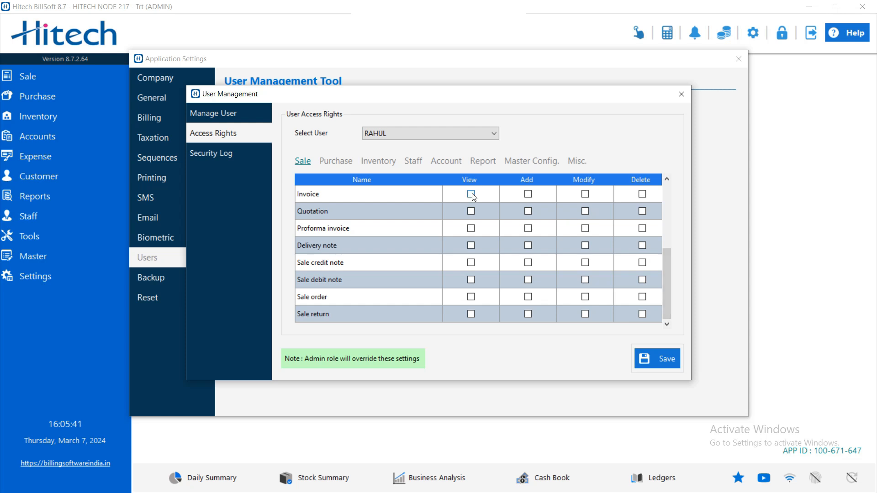
left_click(471, 193)
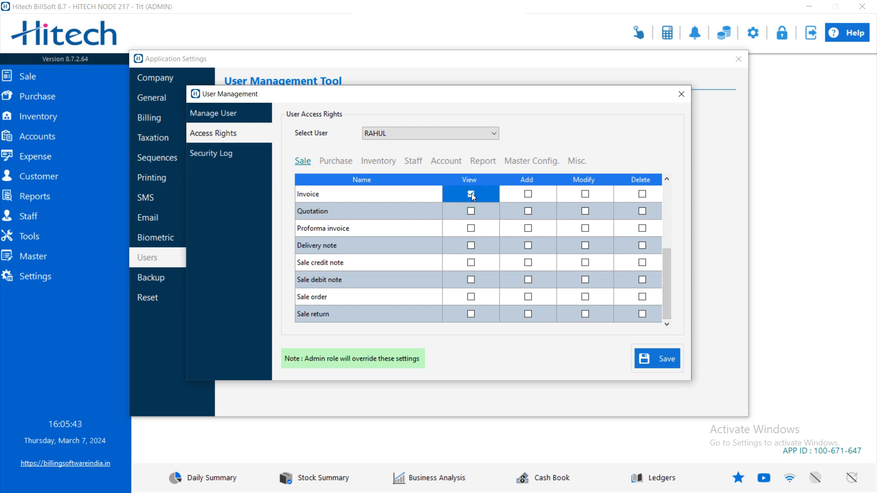
left_click(470, 193)
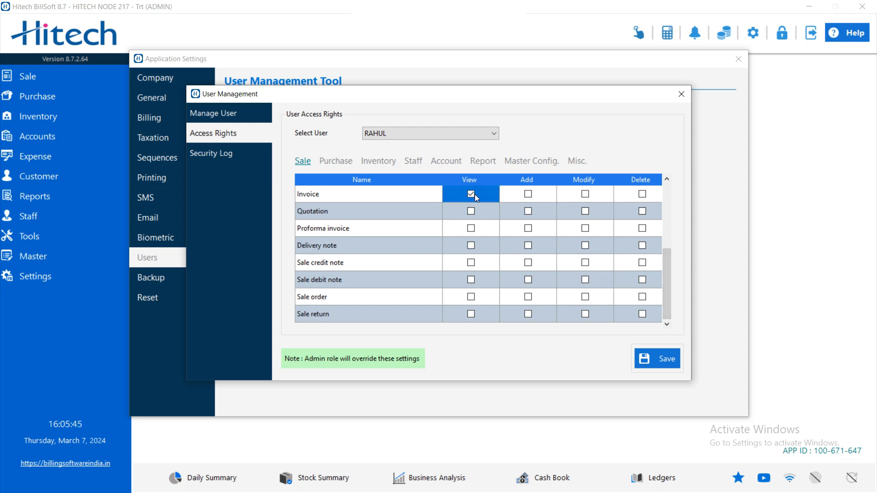
left_click(526, 193)
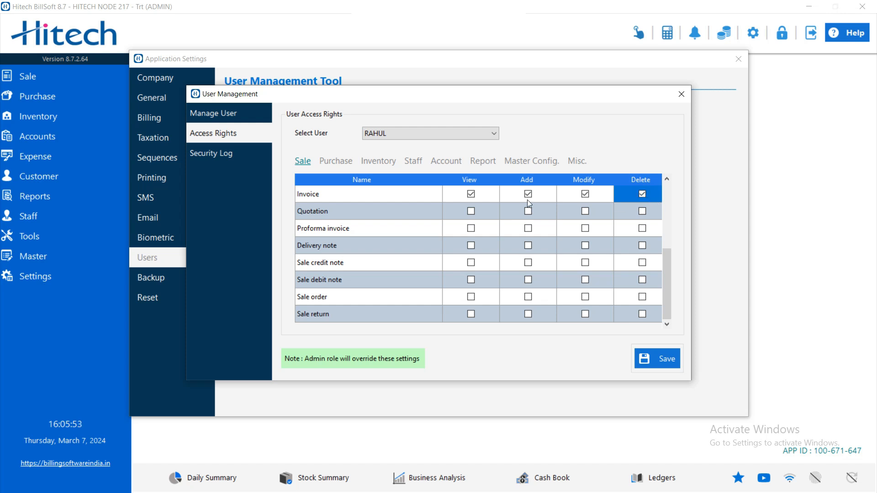
Step: Grant RAHUL View and Add on Purchase bill in the Purchase tab
left_click(335, 161)
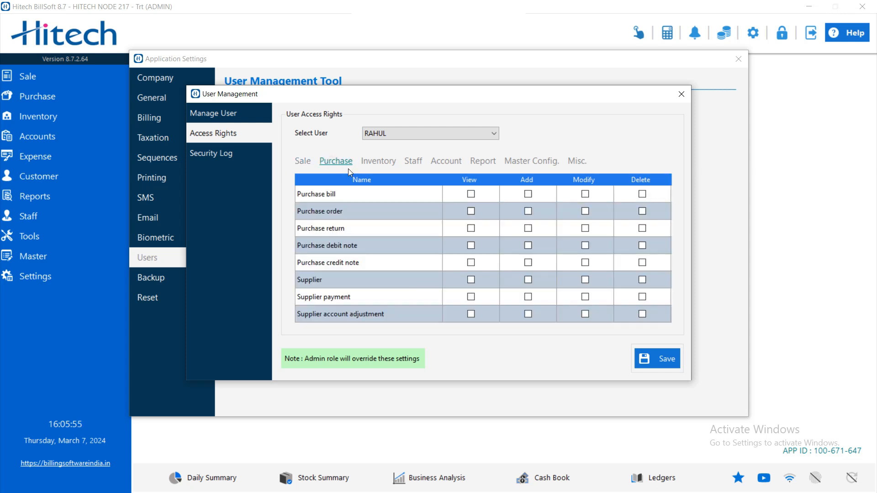
left_click(470, 194)
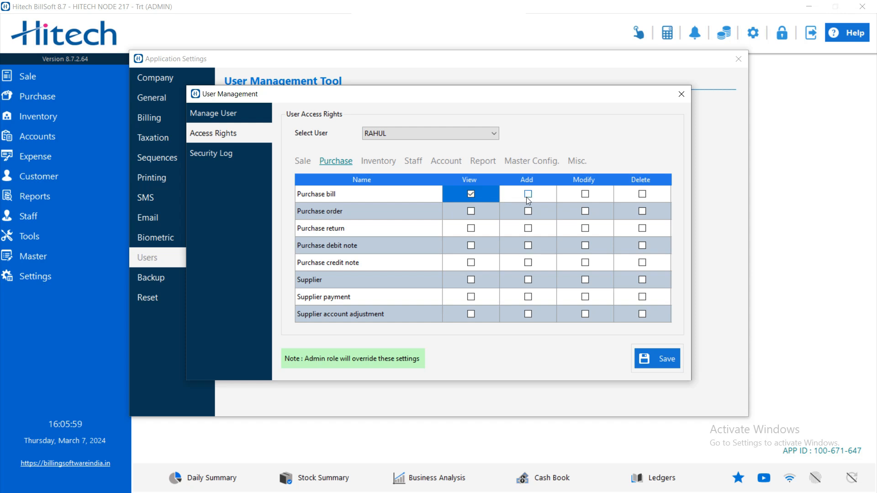
left_click(526, 194)
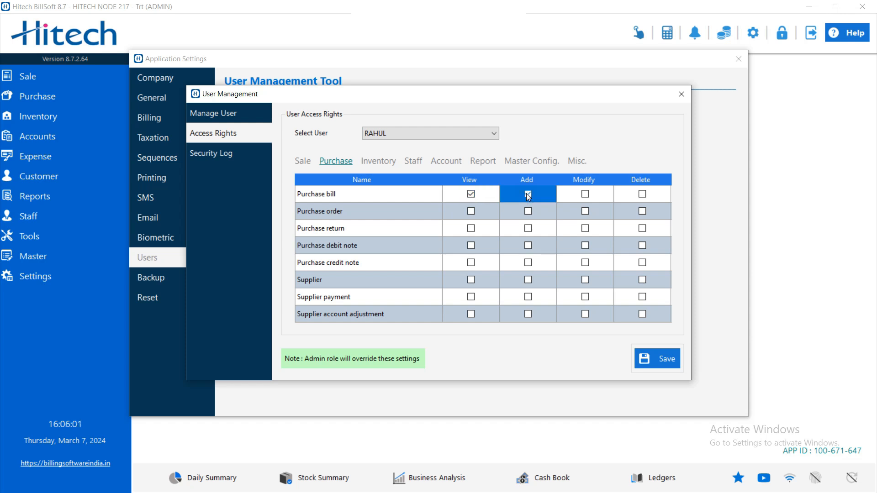
left_click(526, 194)
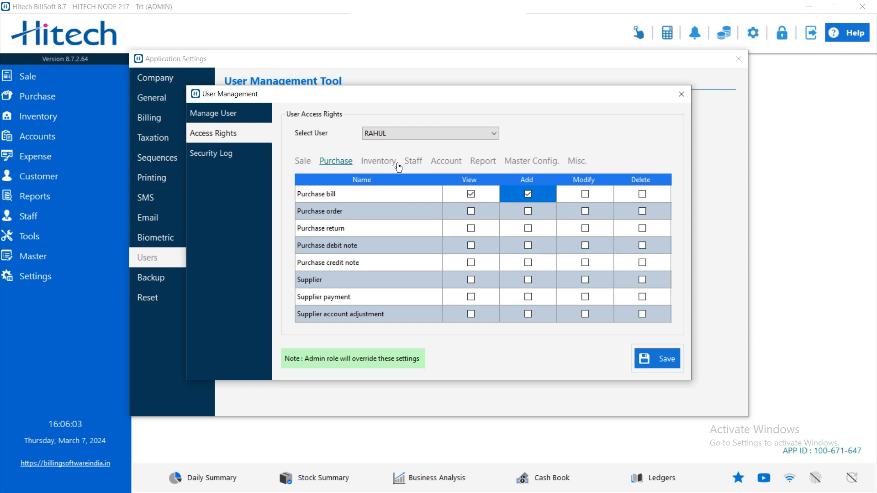
Step: Review the Staff and Sale tabs, save the access rights, and ask to log out
left_click(413, 160)
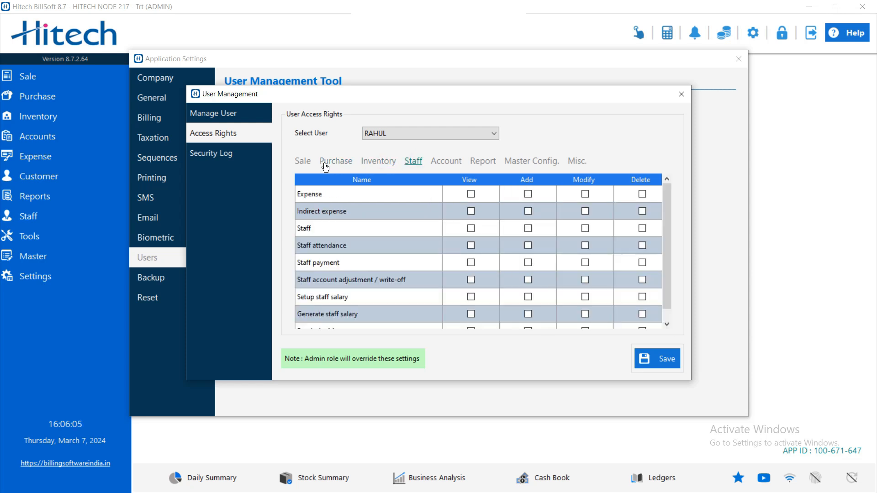
left_click(303, 161)
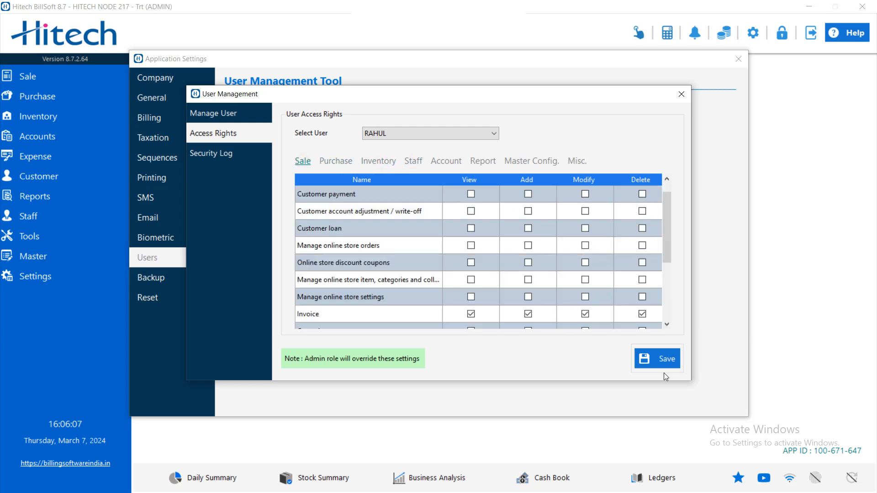
left_click(657, 358)
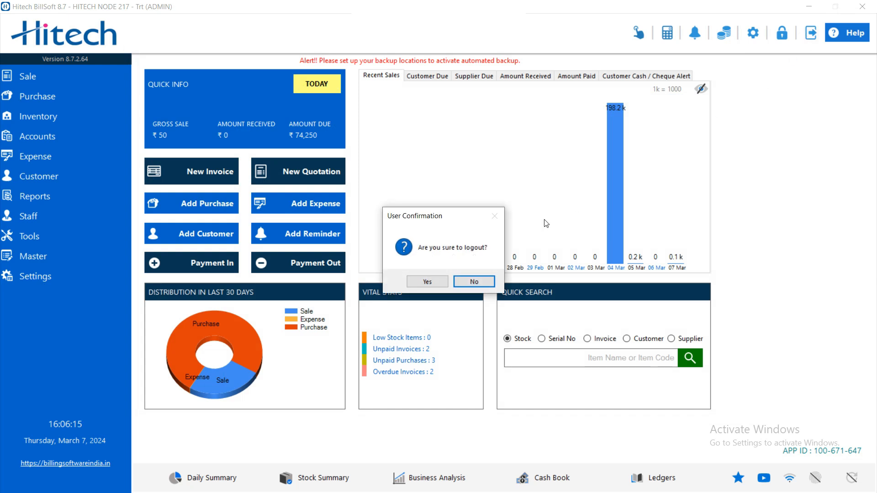
Step: Confirm the admin logout, closing BillSoft
left_click(427, 281)
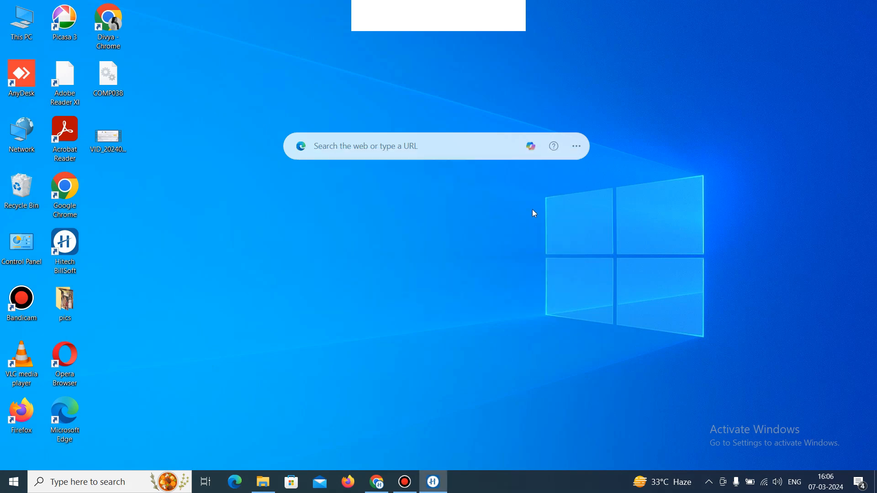
Step: Log in to the Balancesheet company as RAHUL with his password via Secure Login
left_click(432, 481)
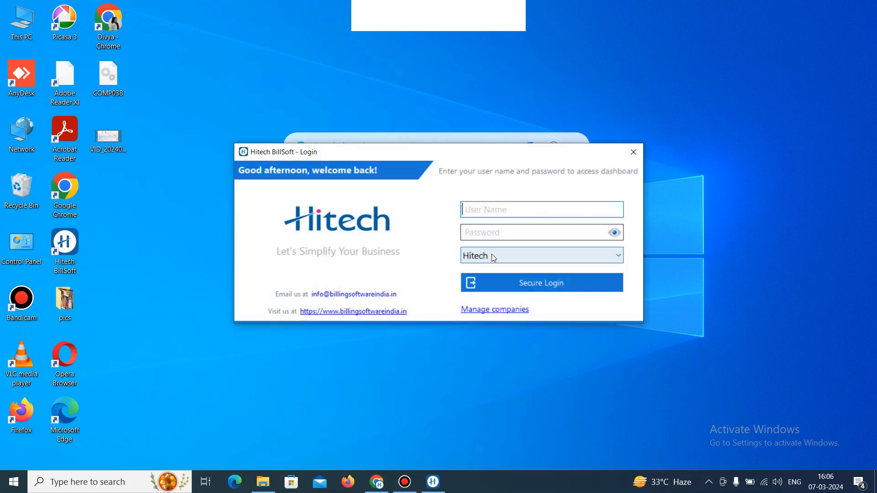
left_click(540, 255)
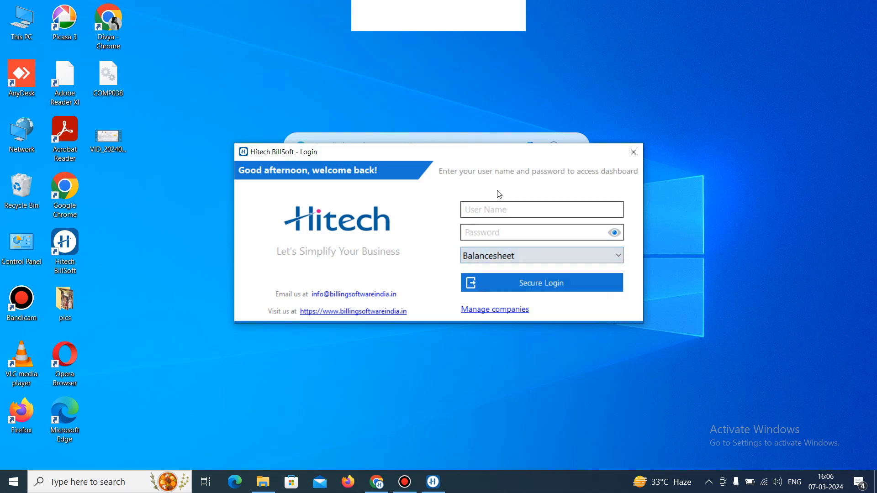
left_click(540, 209)
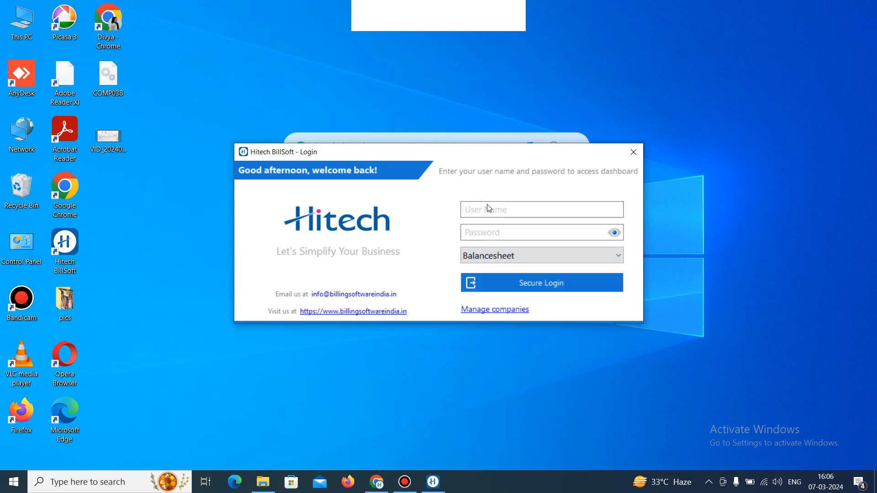
type("RAHUL")
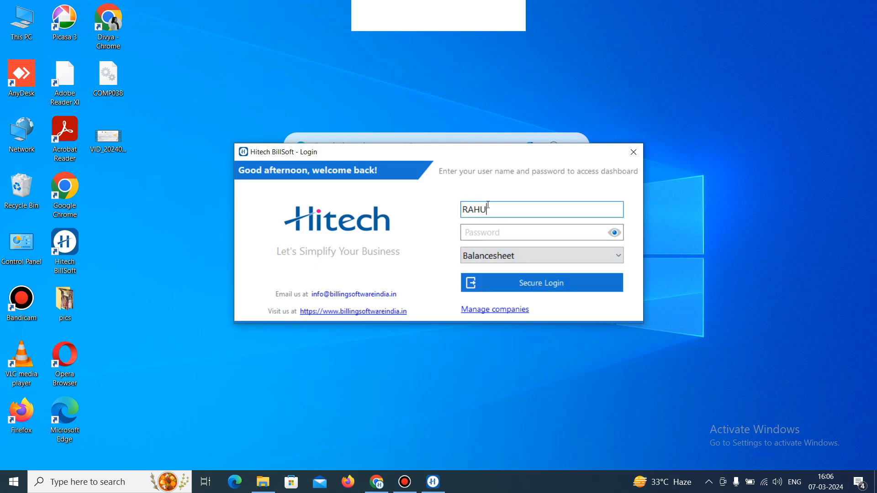
left_click(540, 232)
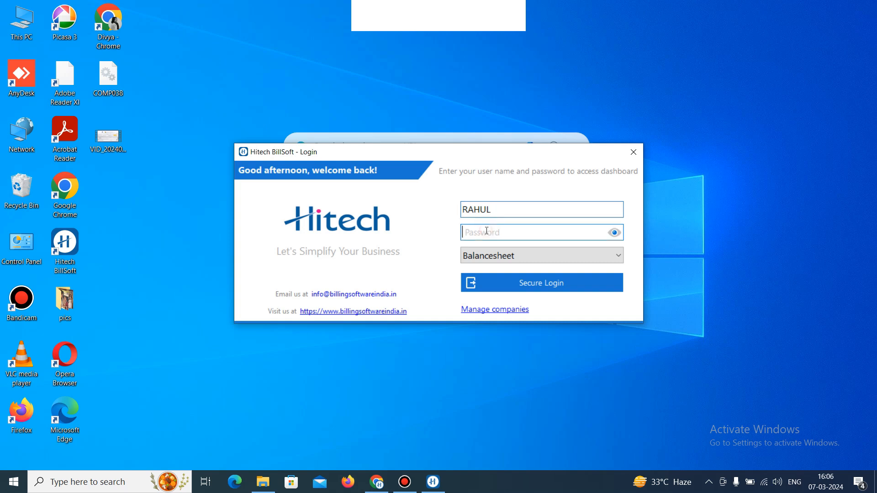
left_click(540, 283)
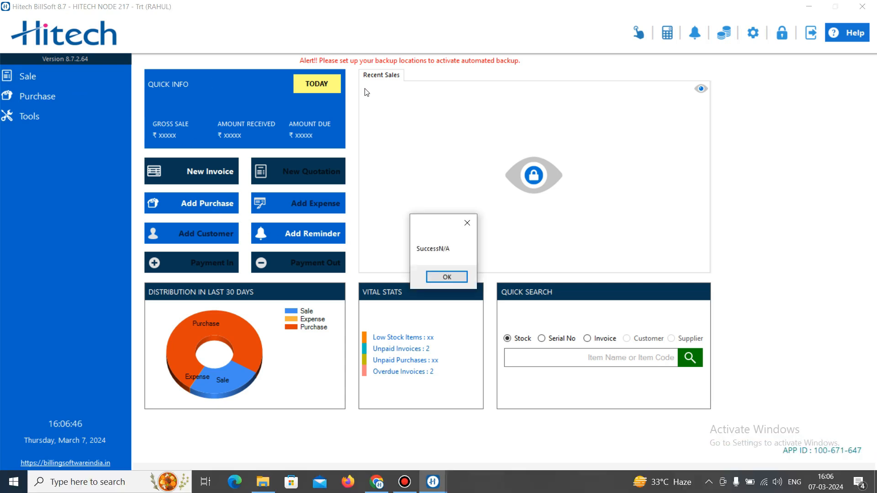
Step: Dismiss the login message, then start and close a new sale invoice as RAHUL
left_click(446, 277)
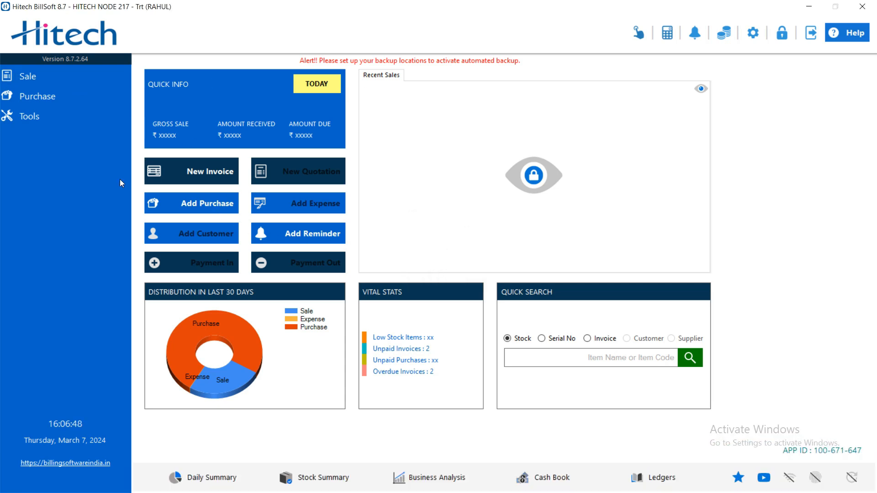
left_click(27, 76)
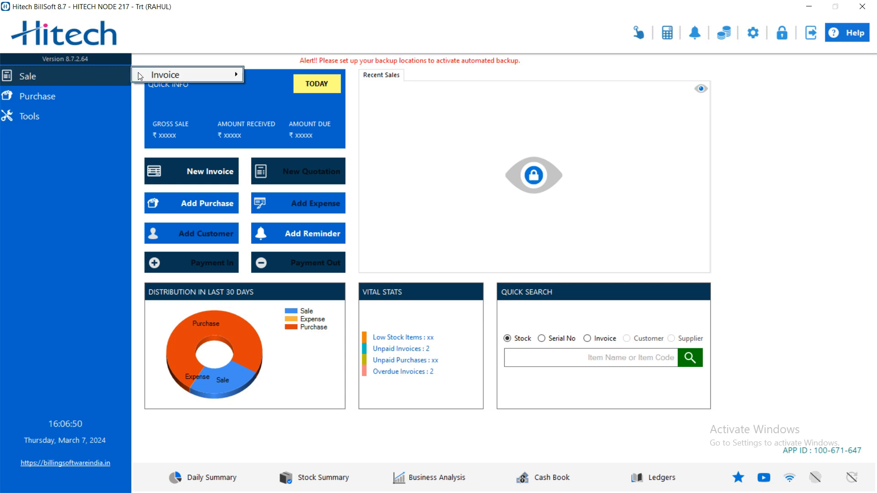
mouse_move(267, 74)
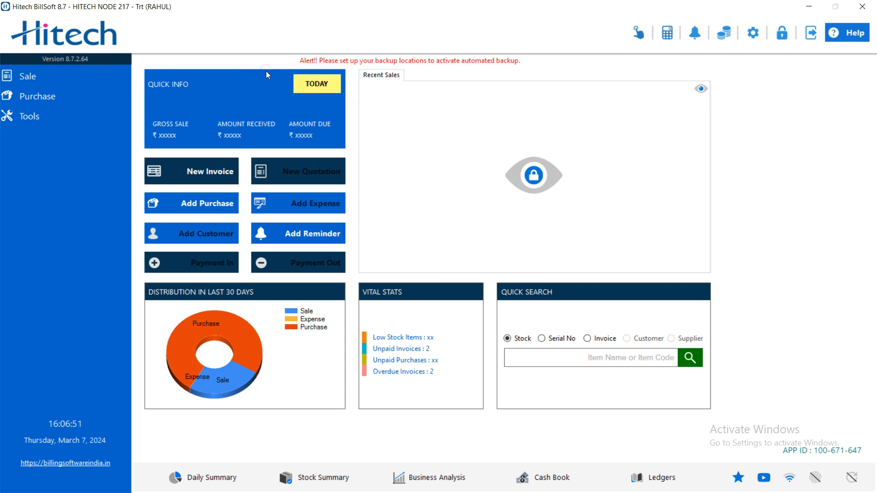
left_click(191, 171)
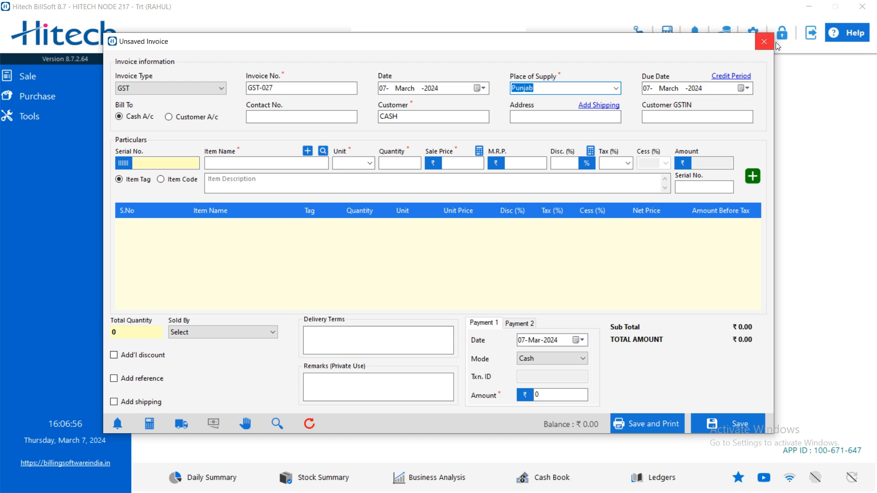
left_click(764, 42)
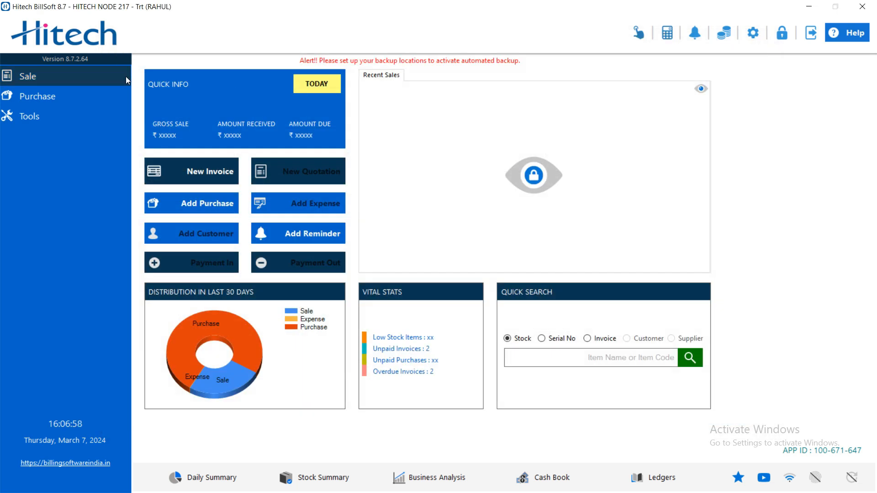
mouse_move(163, 68)
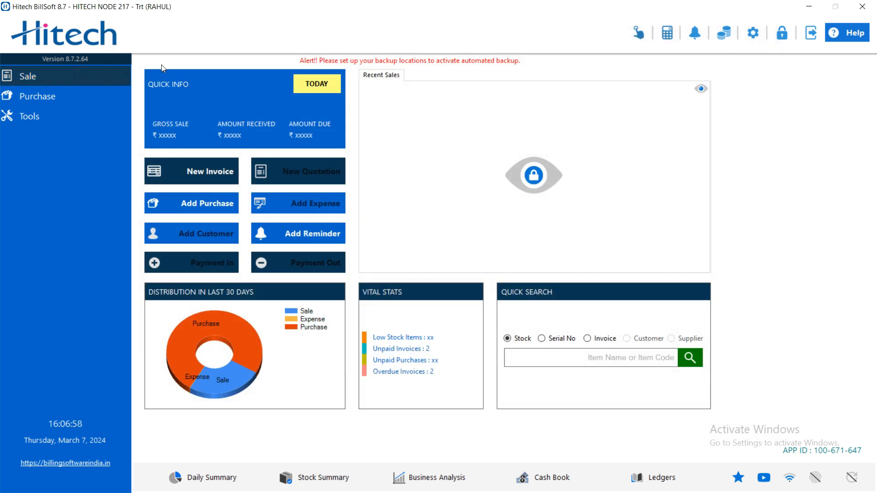
Step: Start and close a new purchase bill, leaving the Sale invoice submenu open
left_click(26, 76)
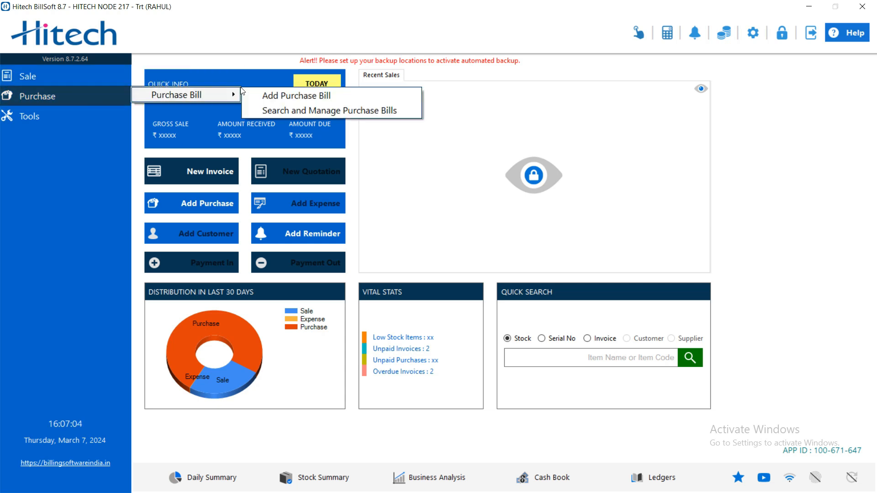
left_click(296, 96)
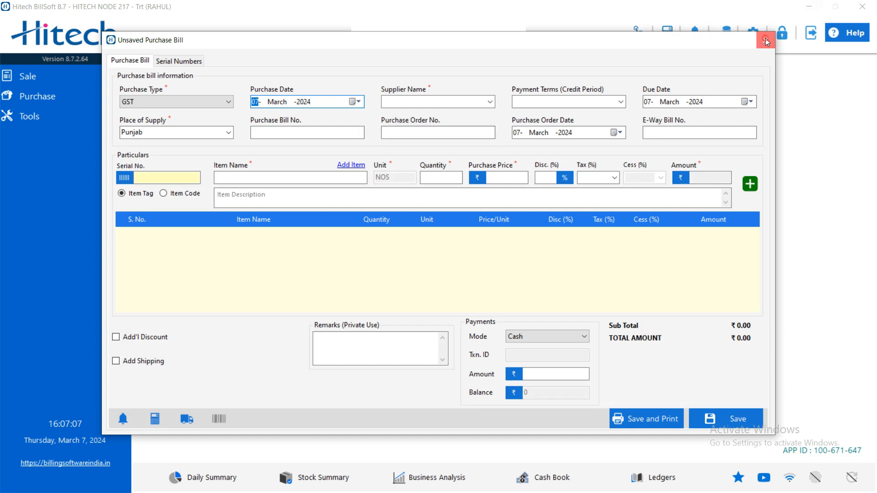
left_click(766, 39)
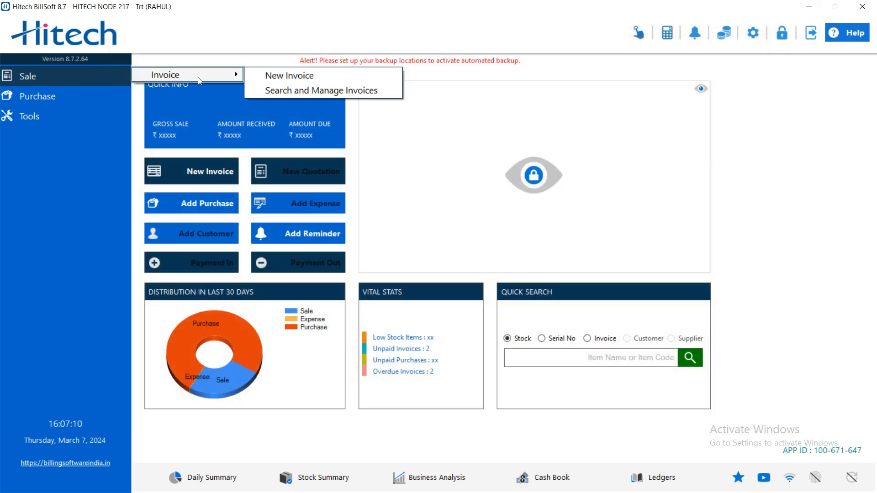
Step: Browse and close the invoice list, then the purchase bill list selecting the latest bill, and request logout
left_click(321, 90)
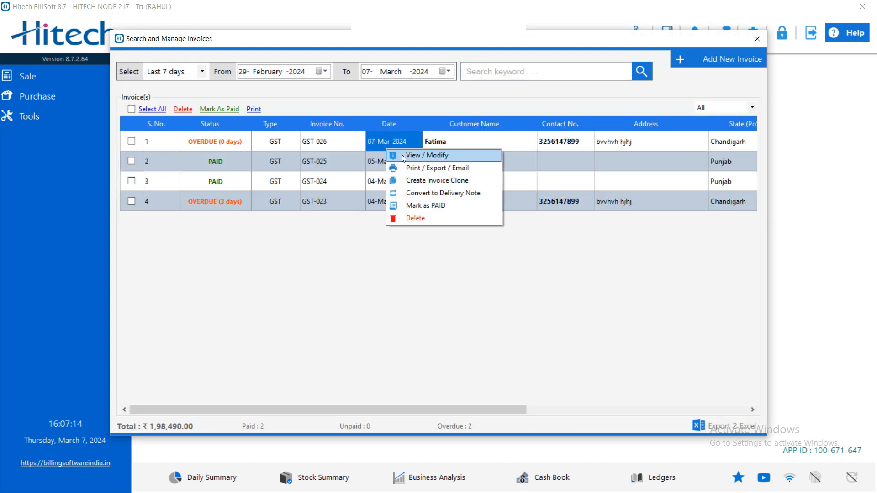
mouse_move(338, 234)
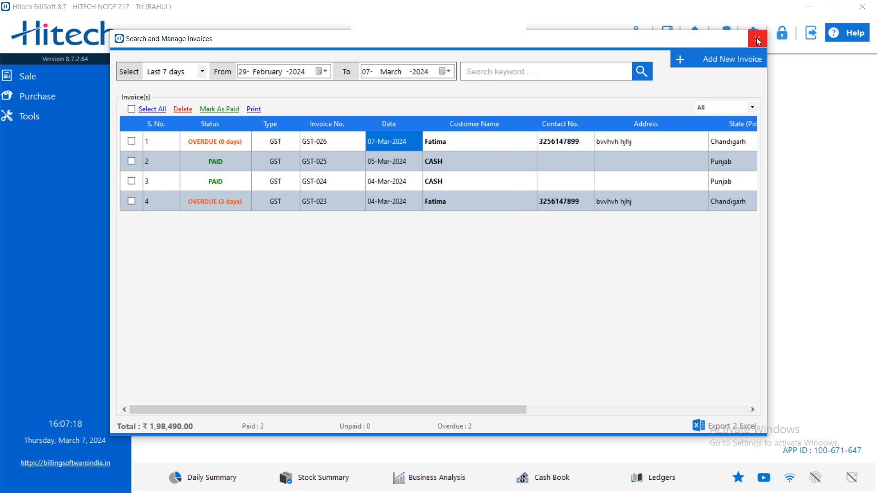
left_click(757, 38)
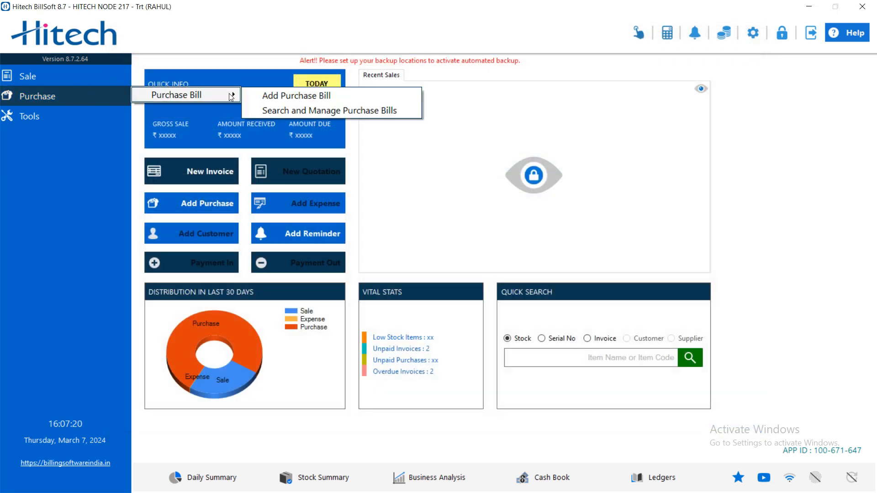
left_click(335, 110)
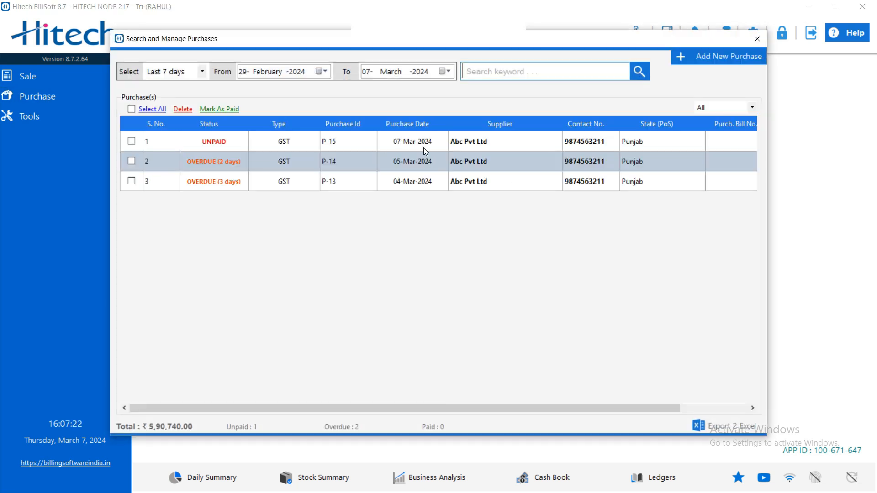
left_click(412, 141)
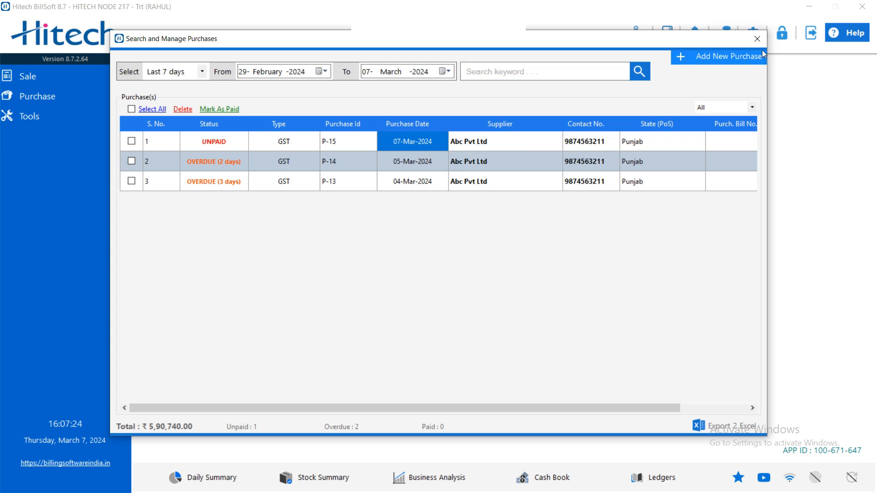
left_click(757, 39)
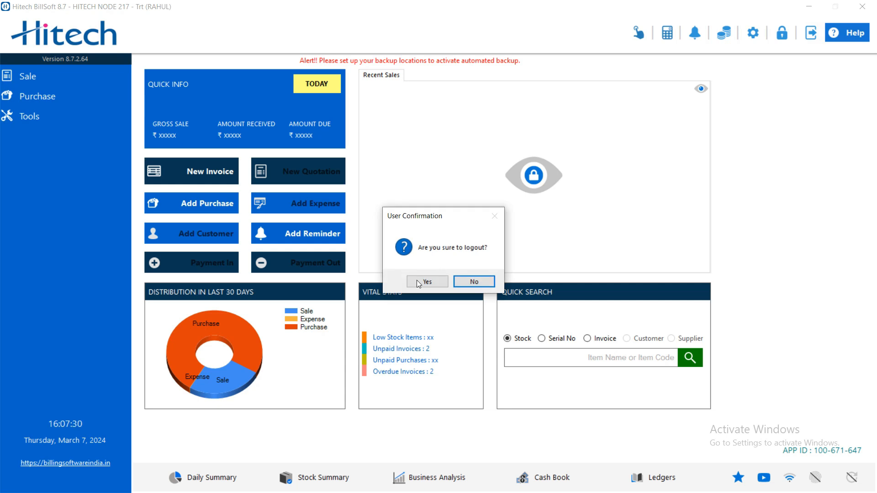
Step: Confirm logout and sign back in to Balancesheet as ADMIN
left_click(426, 281)
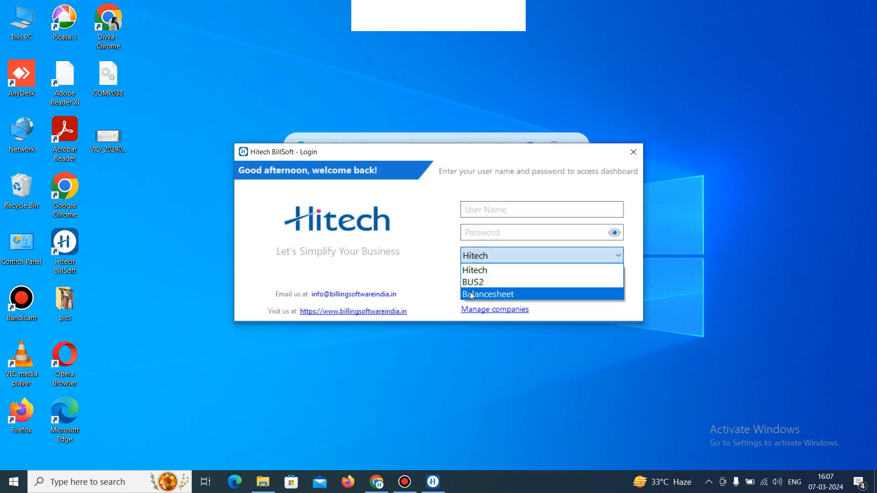
left_click(487, 294)
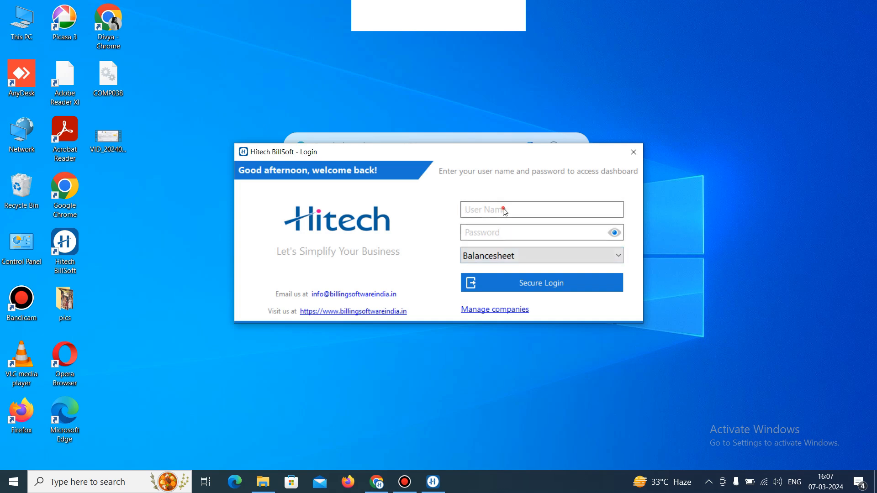
type("ADI")
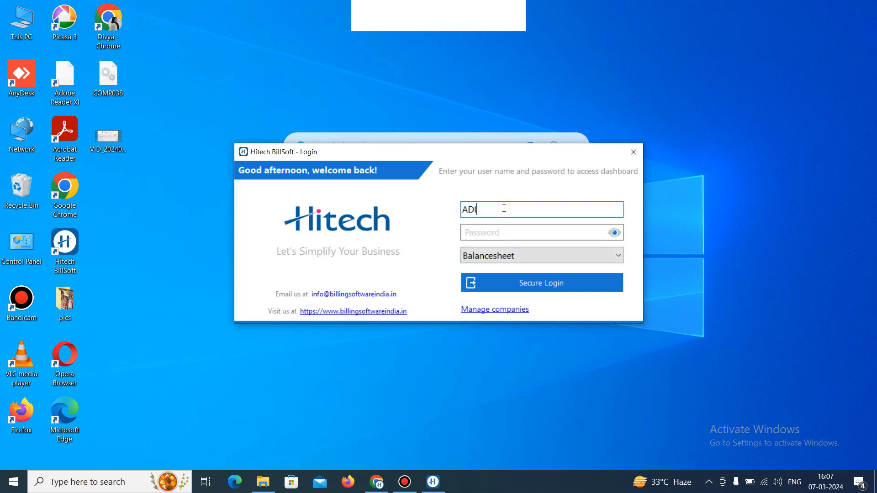
type("MIN")
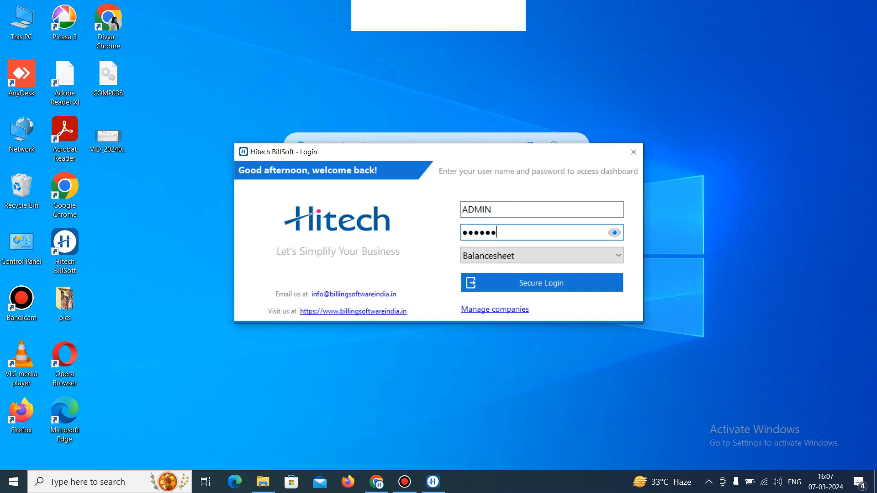
left_click(540, 282)
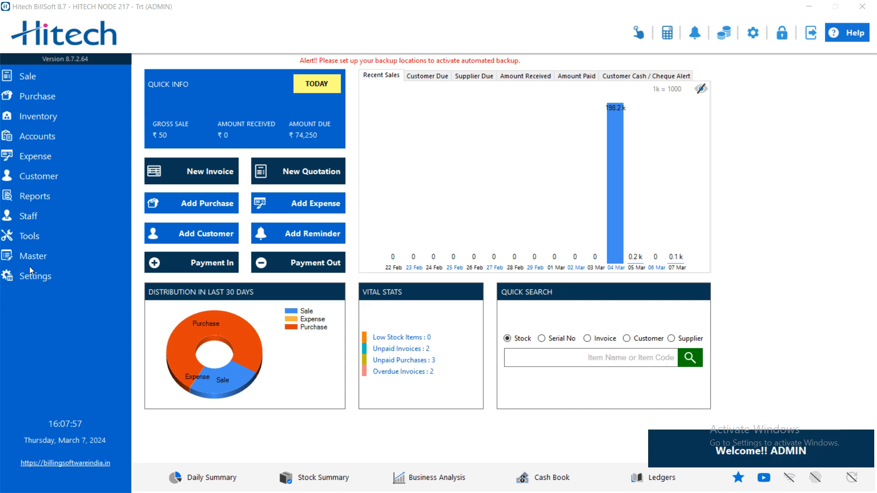
Step: Reach the User Management Tool from Settings > Users and list the users under Access Rights
left_click(35, 276)
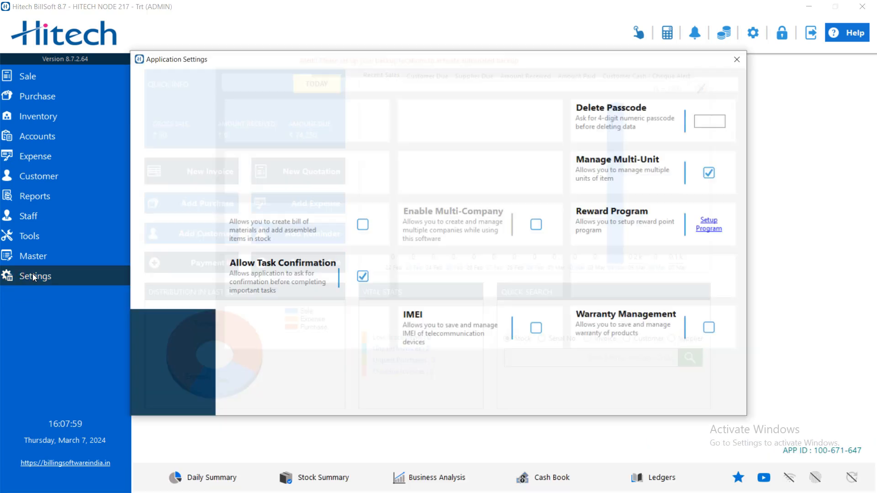
left_click(147, 257)
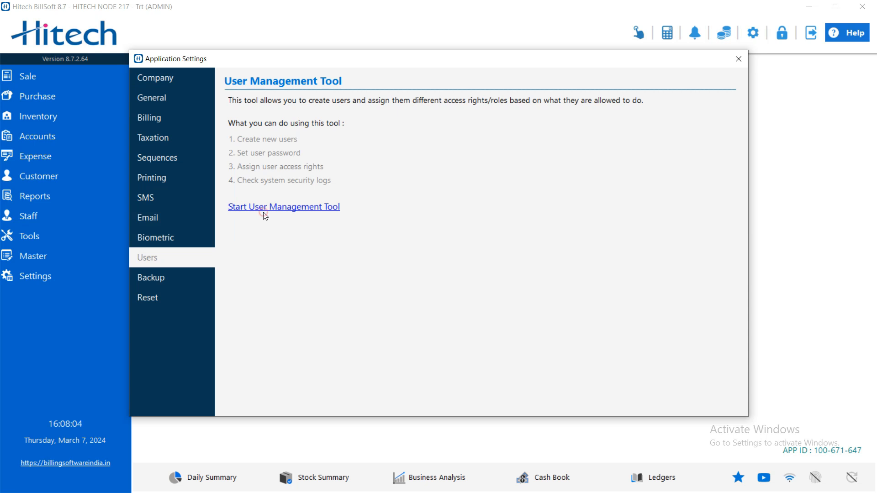
left_click(284, 206)
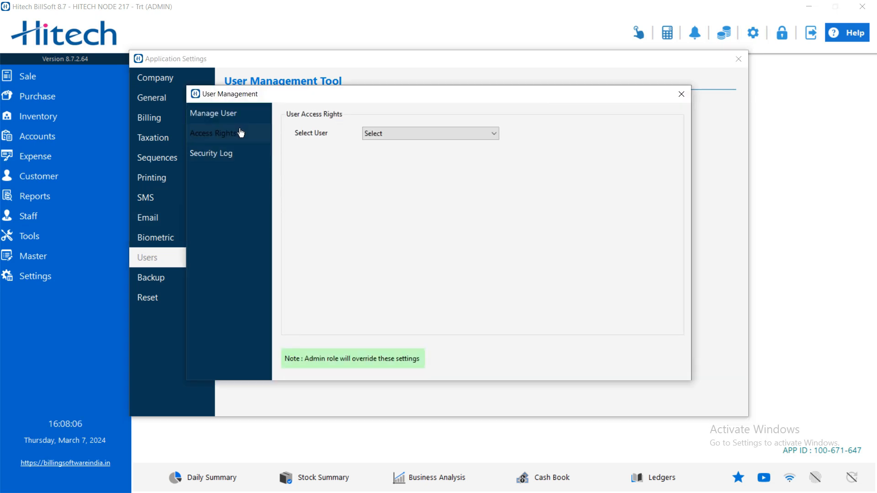
left_click(430, 133)
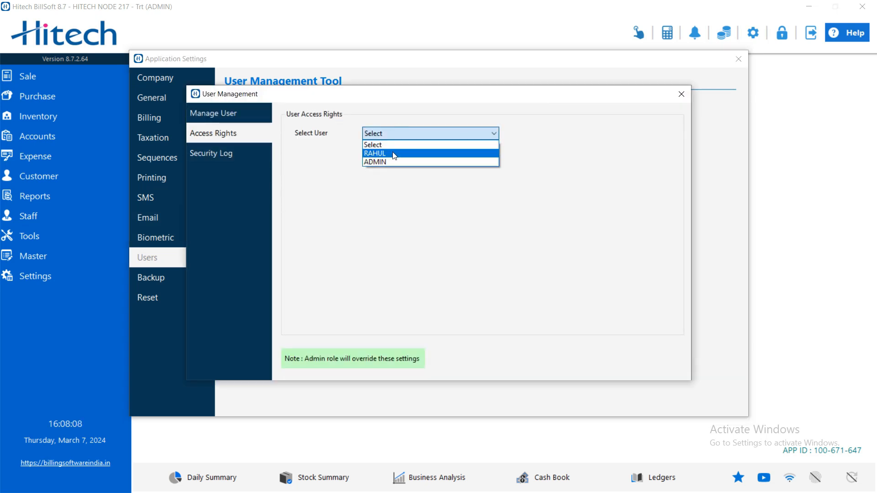
Step: Review RAHUL's Sale, Inventory and Purchase permissions, then move to Manage User
left_click(374, 154)
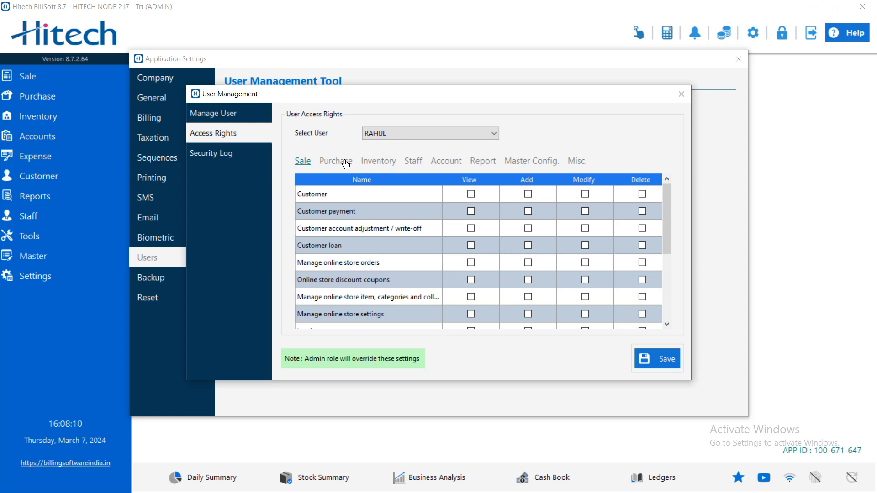
left_click(378, 161)
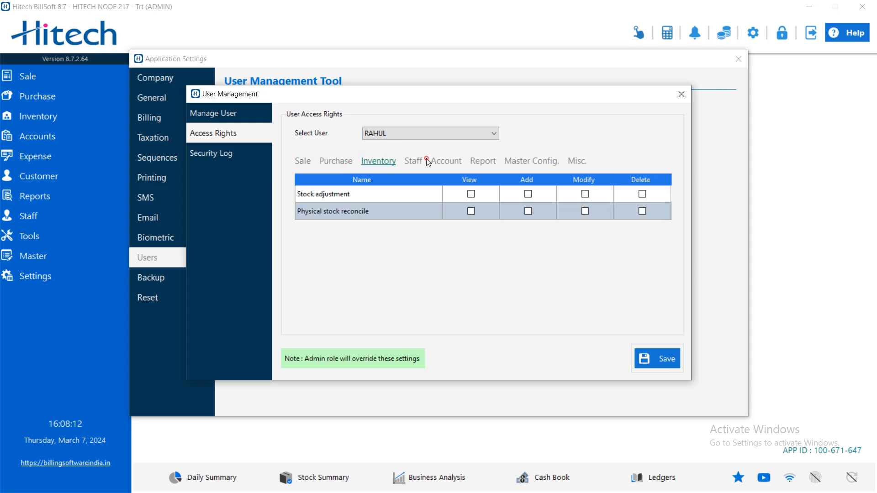
mouse_move(327, 164)
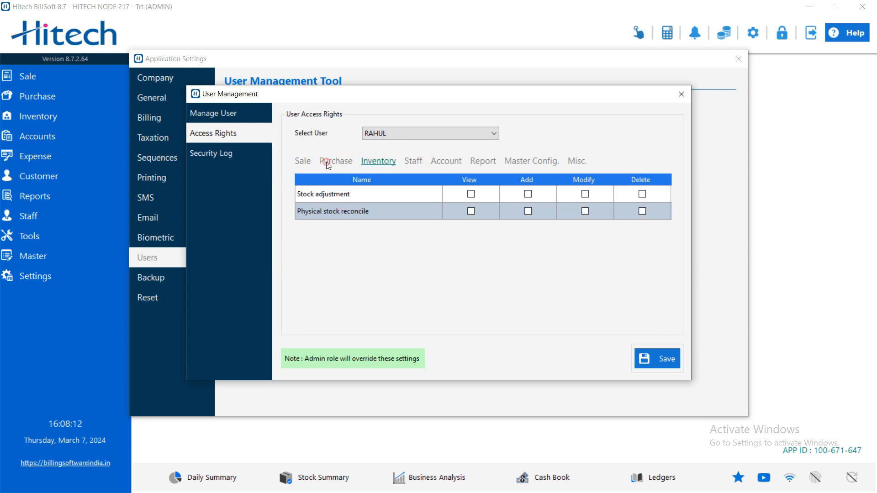
left_click(336, 161)
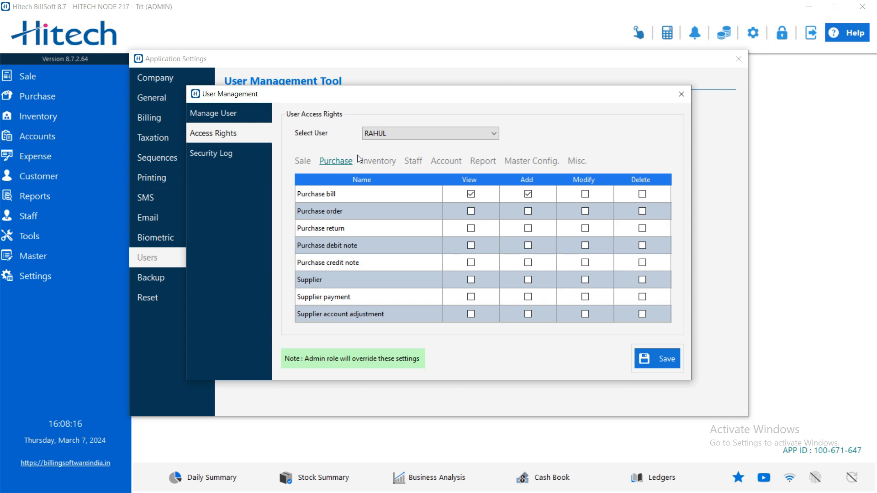
left_click(214, 113)
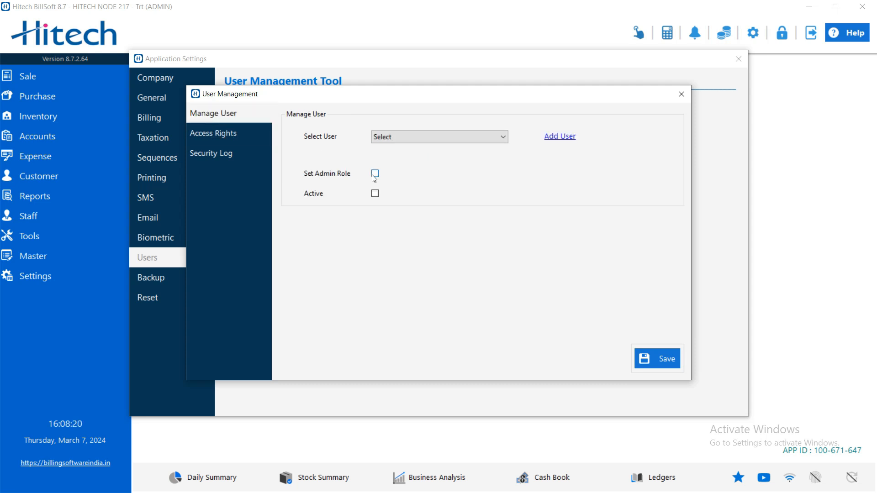
Step: Enable Set Admin Role and attempt the revealed Read Only Access option, which stays off
left_click(374, 174)
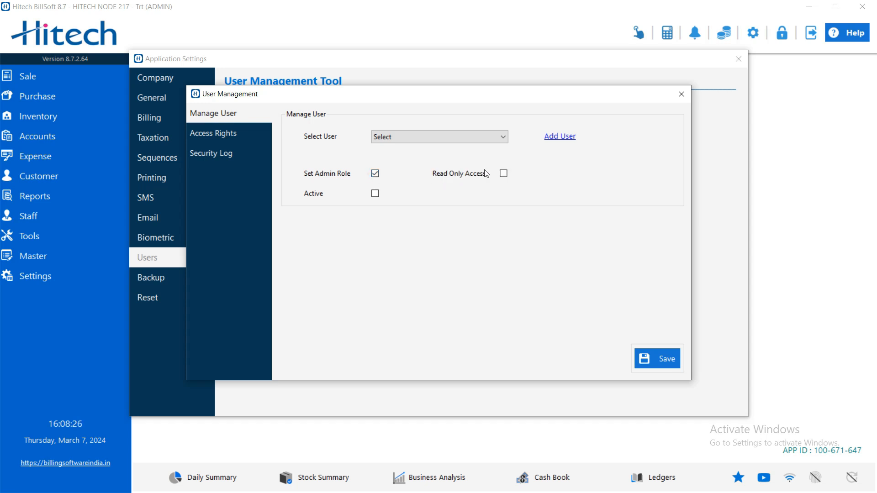
mouse_move(487, 175)
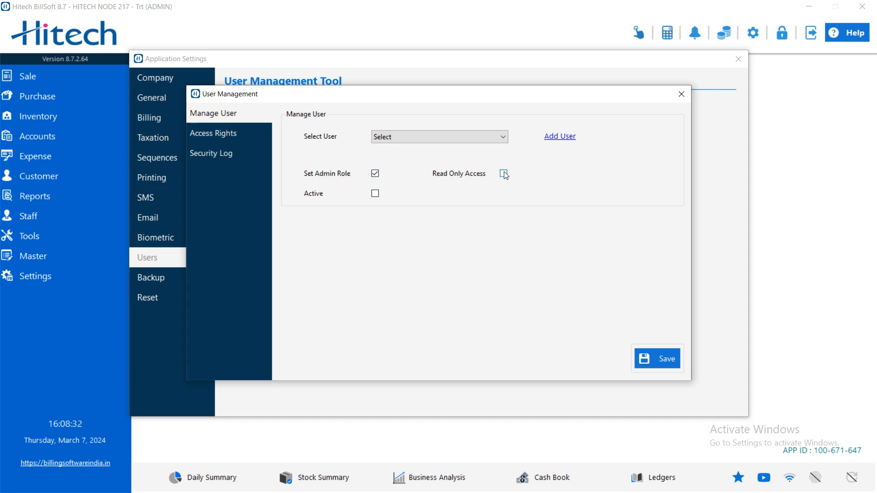
left_click(502, 174)
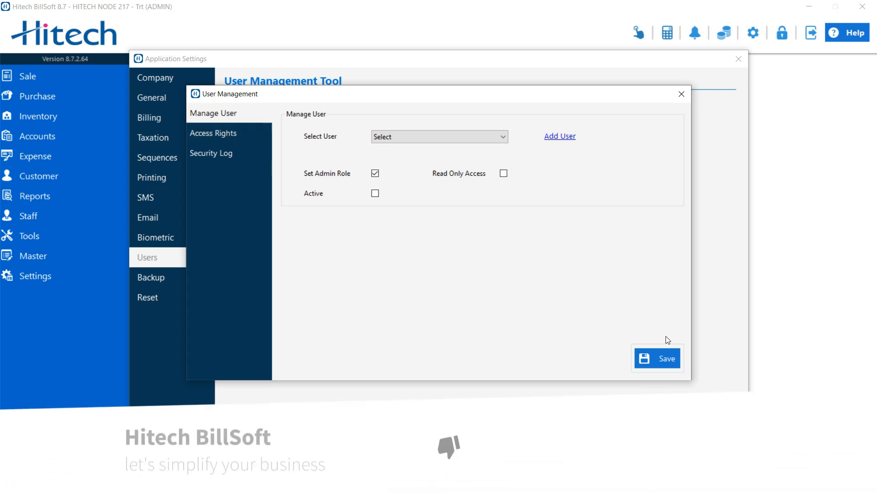
Step: Attempt to save, then dismiss the 'Please select or add user first!' alert
left_click(657, 358)
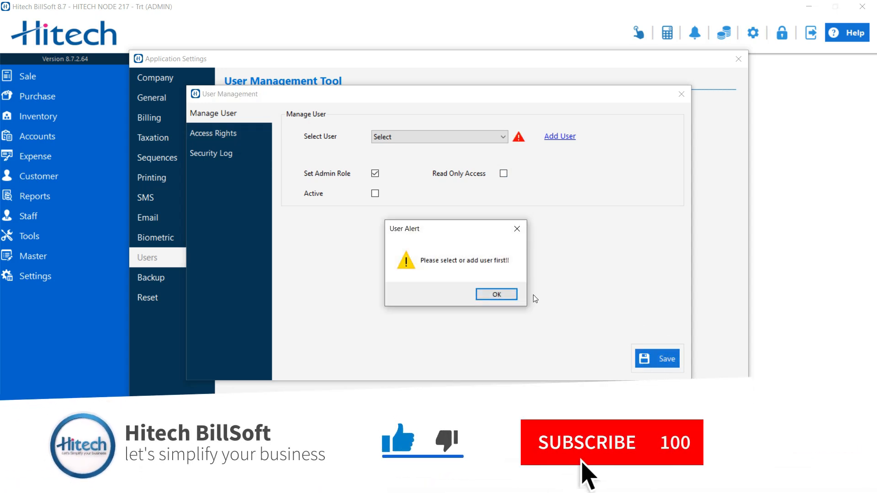
left_click(495, 294)
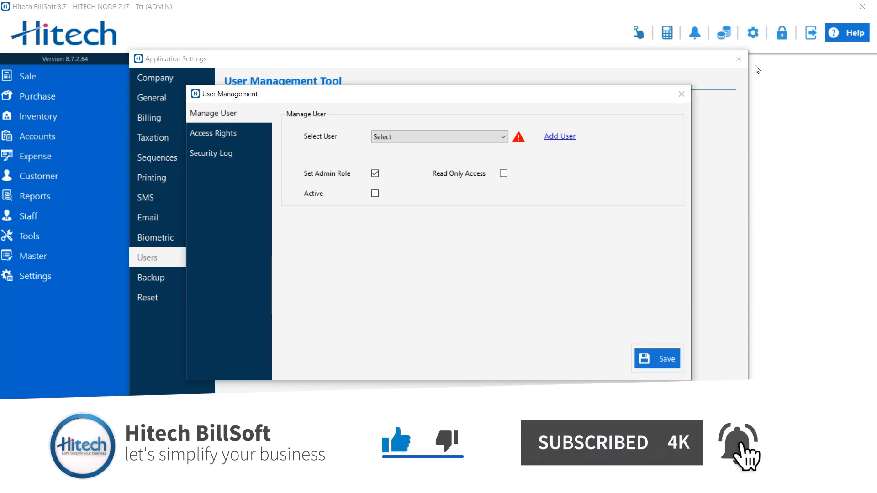